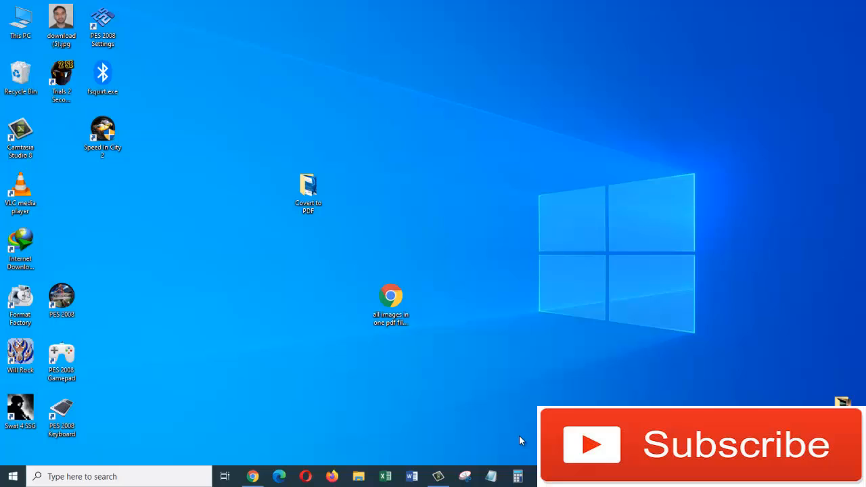
pyautogui.moveTo(314, 244)
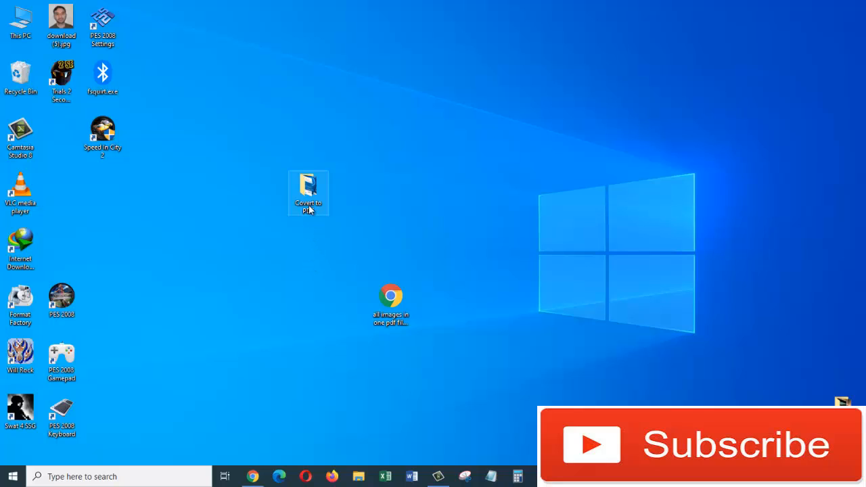
# - Open the Covert to PDF folder from the desktop to show its five images
pyautogui.doubleClick(308, 193)
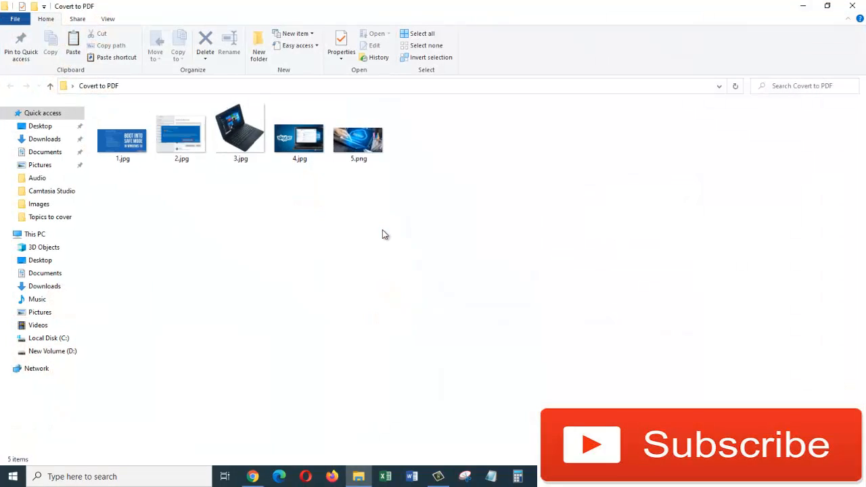
pyautogui.moveTo(398, 212)
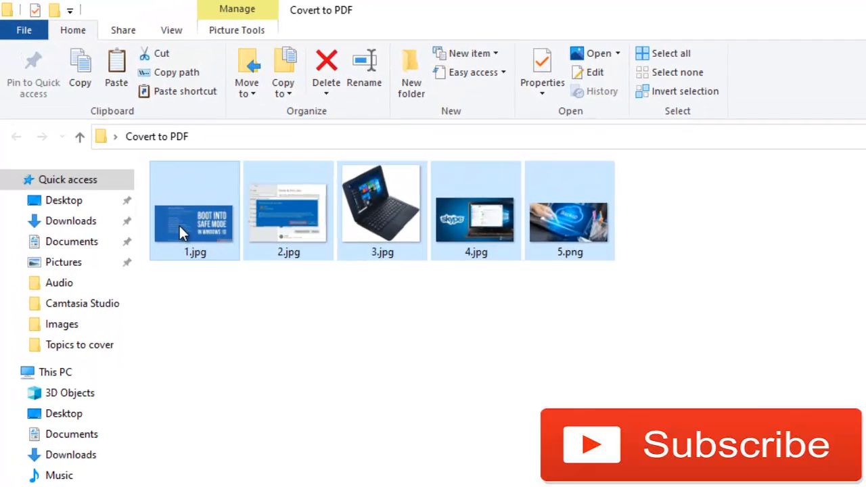
# - Start printing the five selected images from their context menu
pyautogui.rightClick(195, 217)
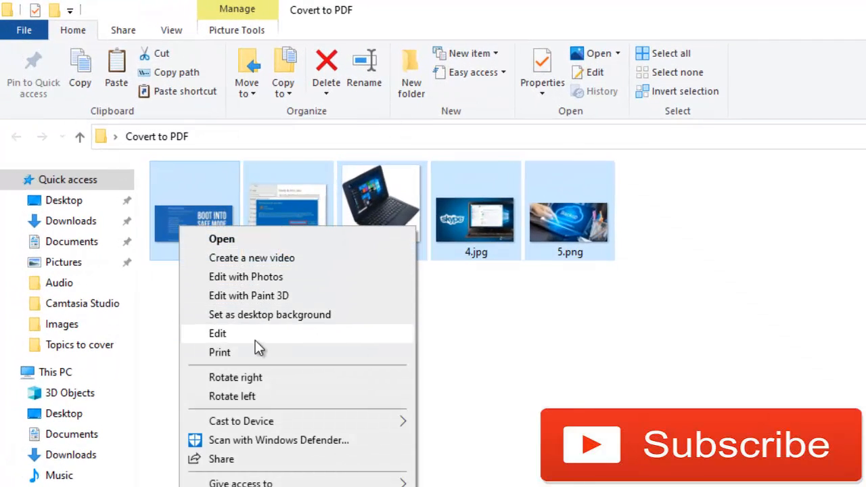
pyautogui.click(219, 352)
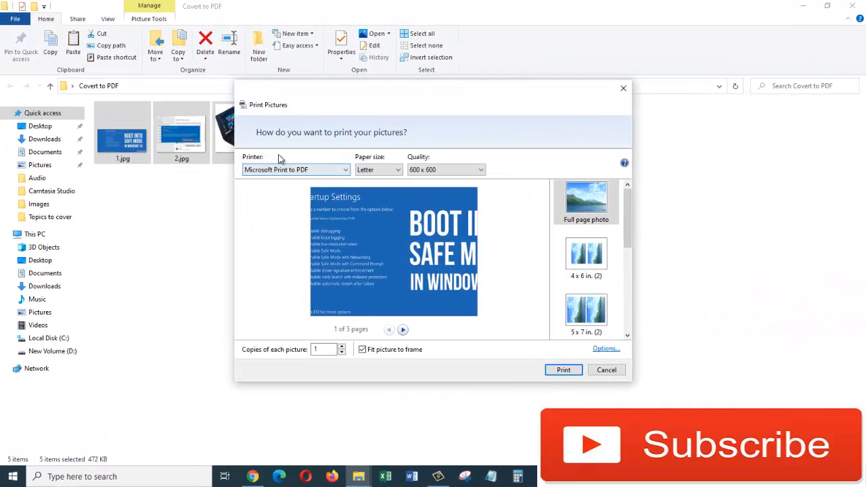
pyautogui.moveTo(411, 168)
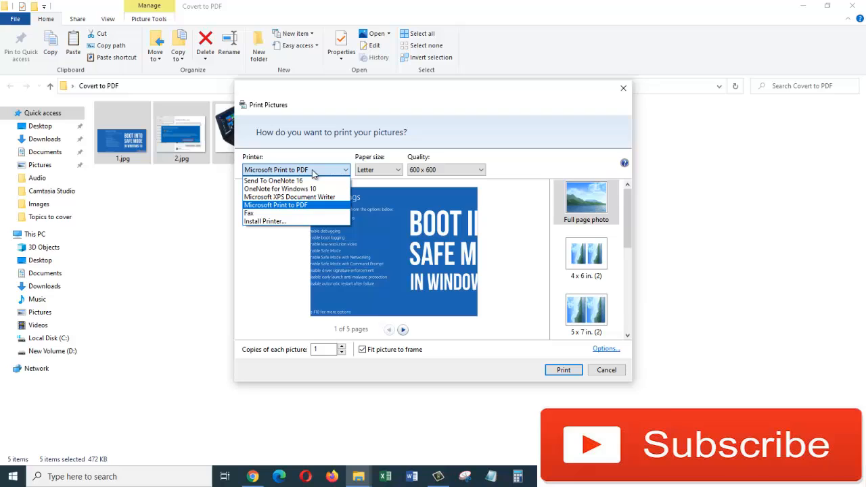
pyautogui.moveTo(295, 189)
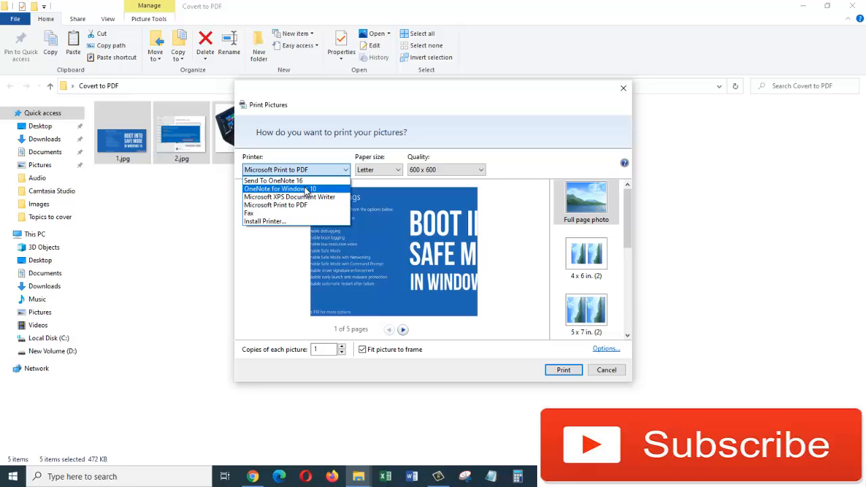
pyautogui.moveTo(296, 206)
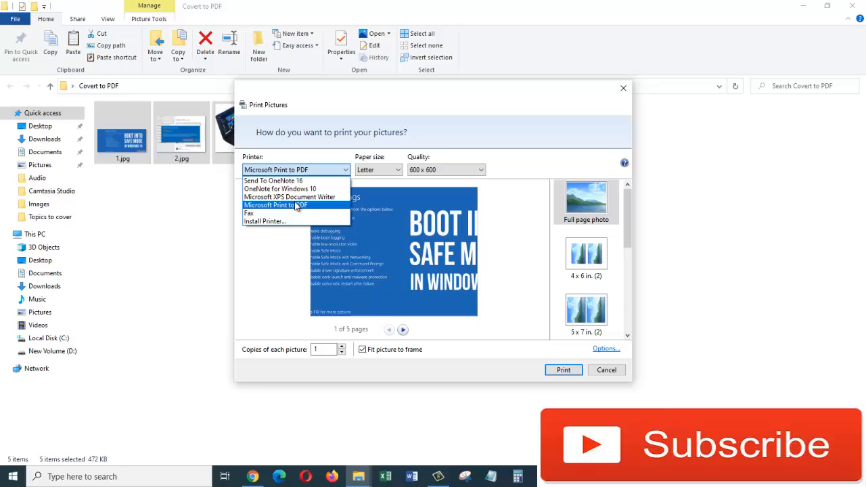
pyautogui.moveTo(290, 211)
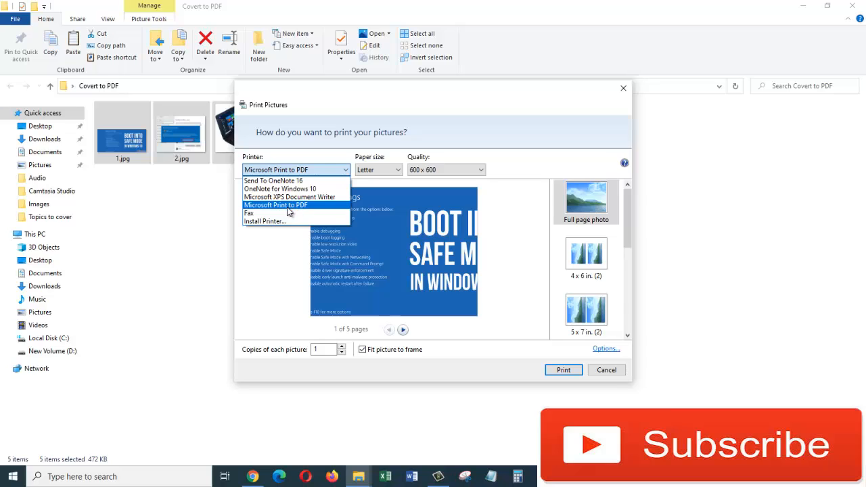
# - Print to Microsoft Print to PDF on A4 paper size
pyautogui.click(276, 206)
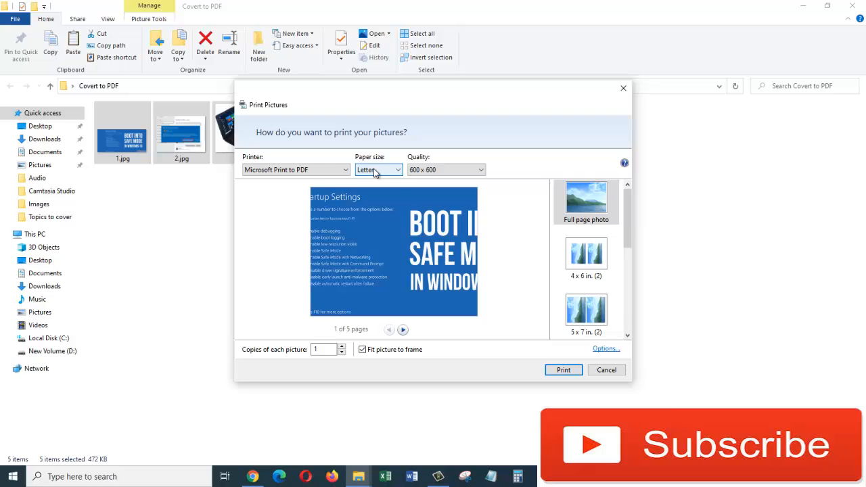
pyautogui.click(400, 170)
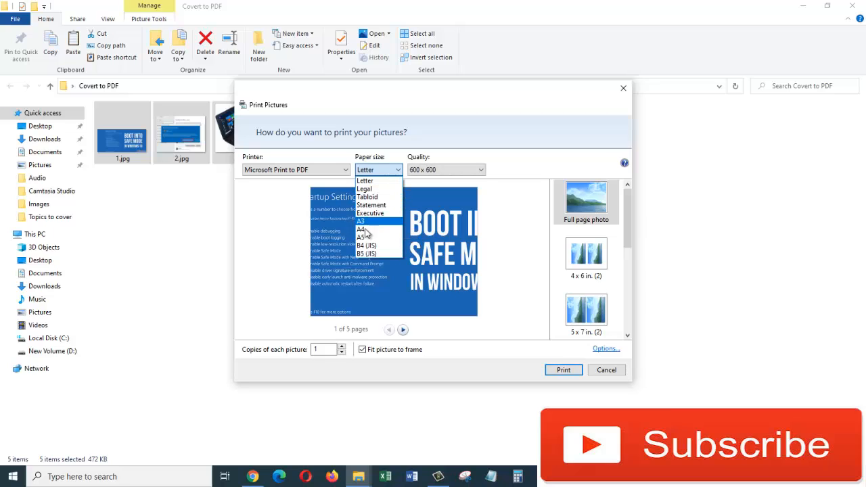
pyautogui.moveTo(364, 229)
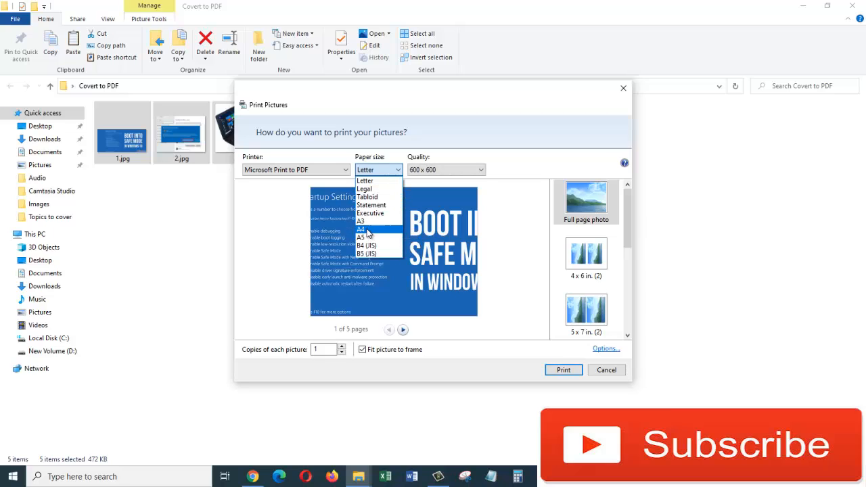
pyautogui.click(362, 229)
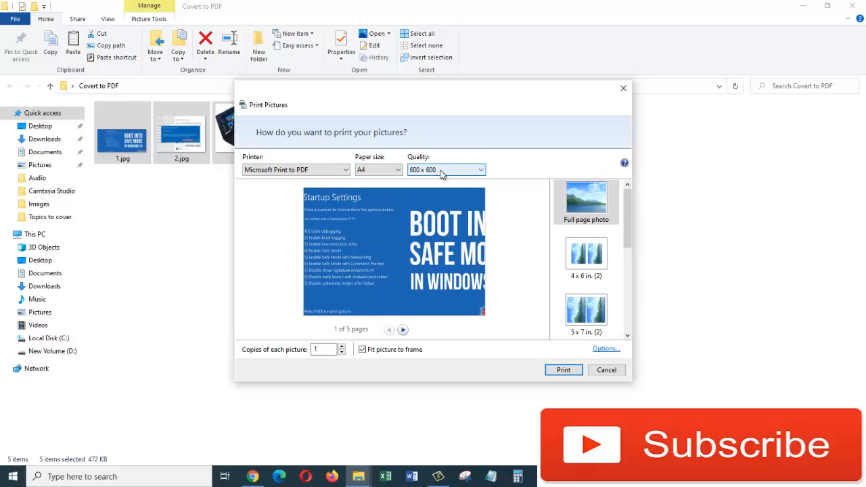
pyautogui.moveTo(563, 370)
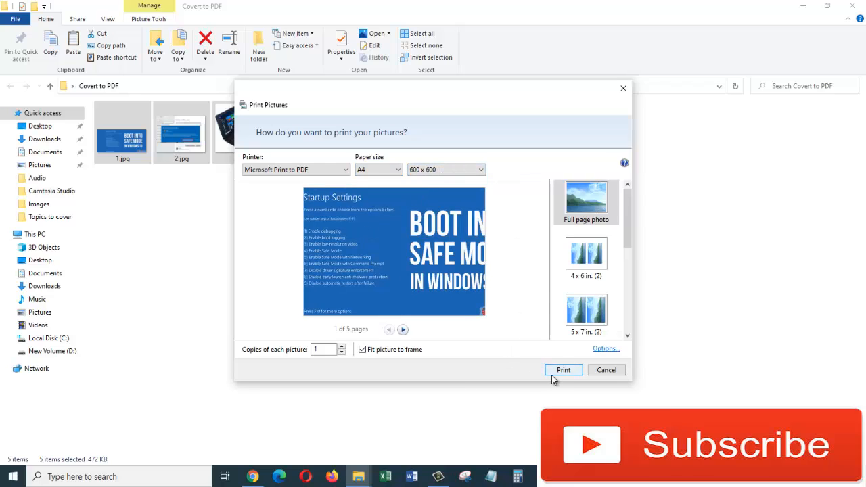
pyautogui.click(564, 370)
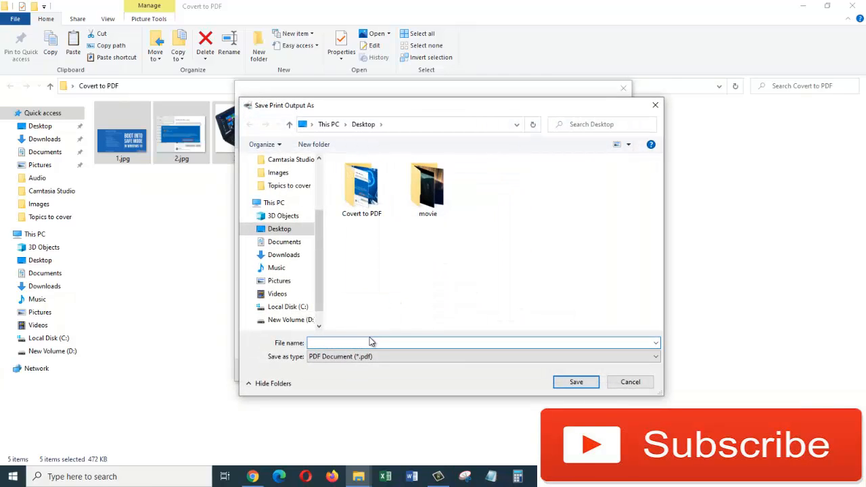
# - Save the output as 'all images in one pdf file' on the Desktop
pyautogui.write('all images in one')
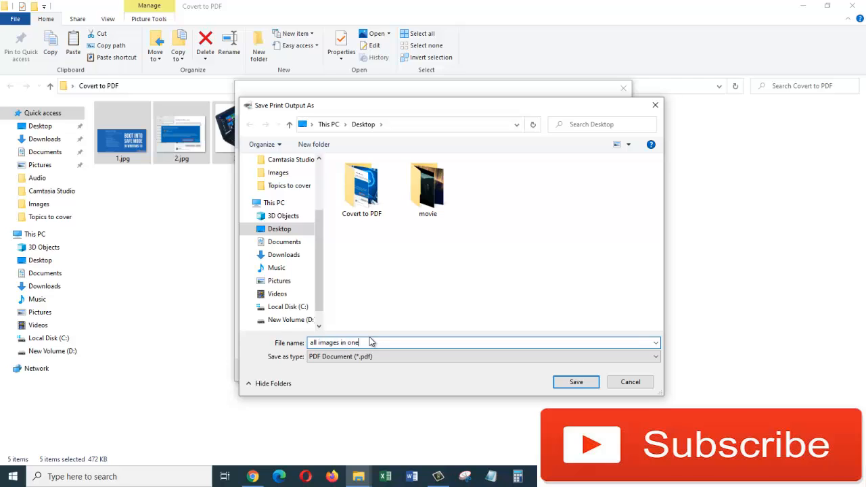
pyautogui.write('pdf')
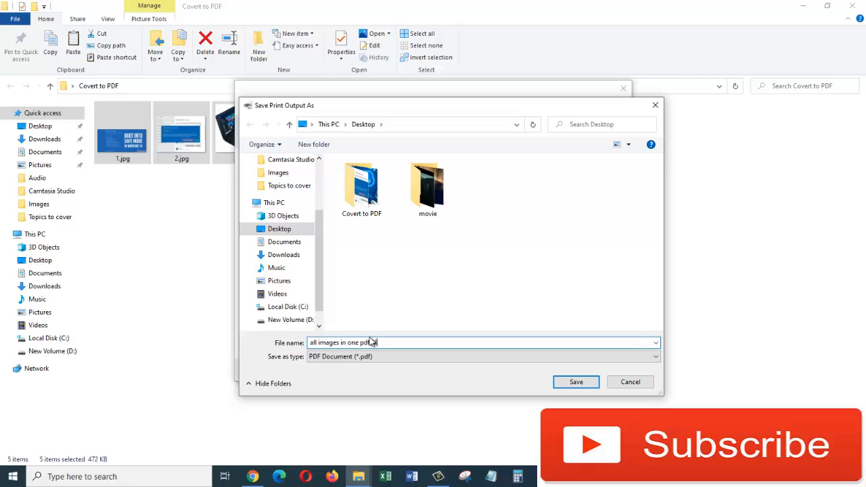
pyautogui.write('file')
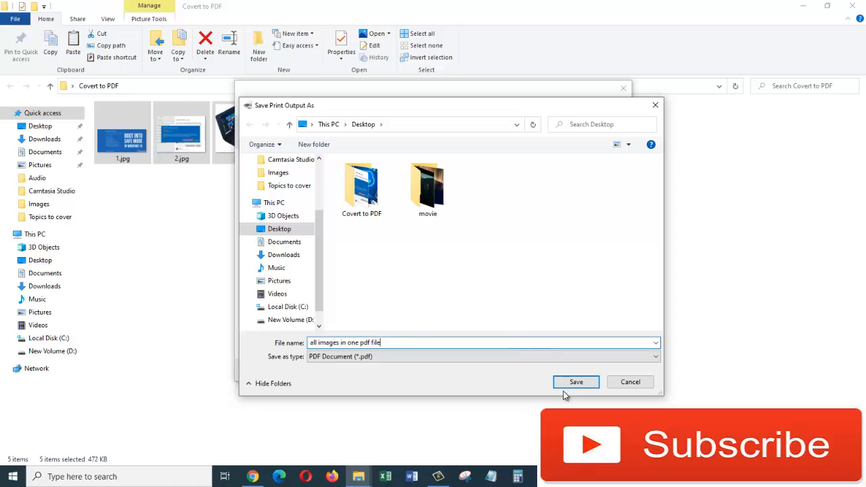
pyautogui.click(577, 381)
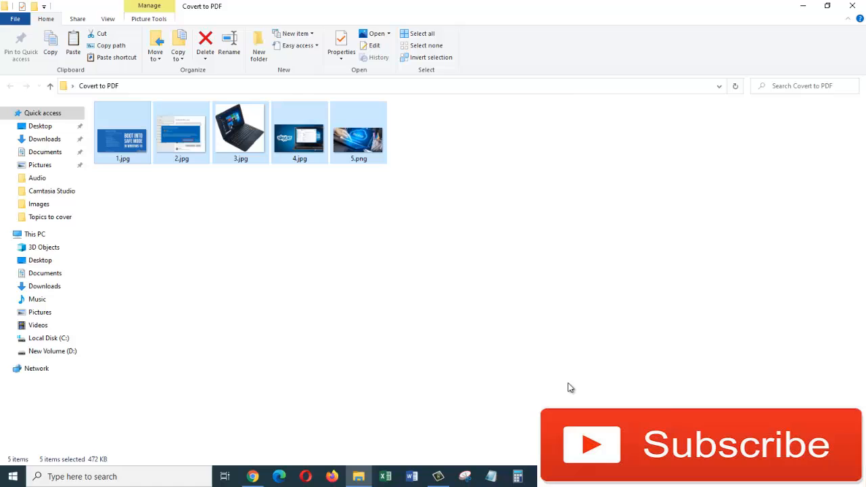
pyautogui.moveTo(757, 133)
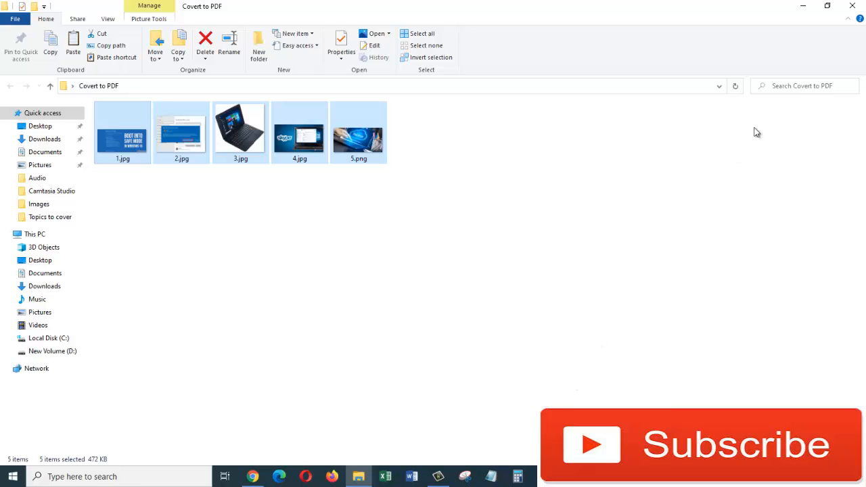
pyautogui.moveTo(850, 19)
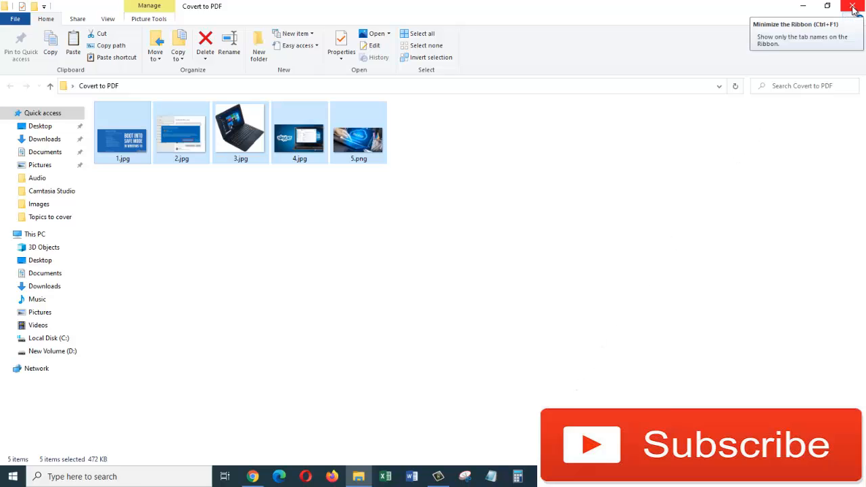
# - Close the folder window and open the new PDF from the desktop
pyautogui.click(853, 9)
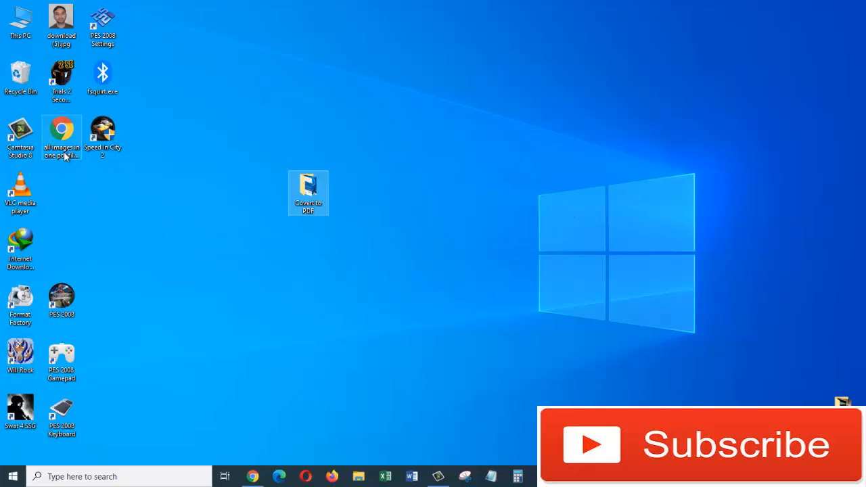
pyautogui.moveTo(61, 136); pyautogui.dragTo(472, 197)
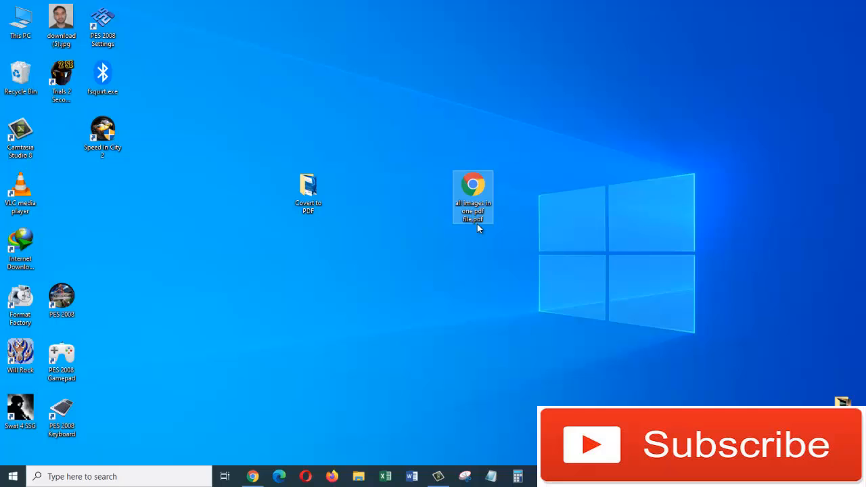
pyautogui.moveTo(474, 197)
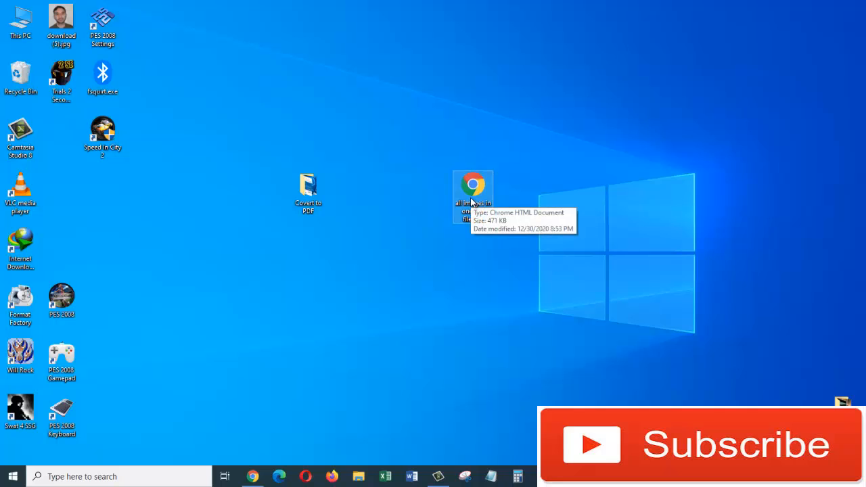
pyautogui.doubleClick(472, 187)
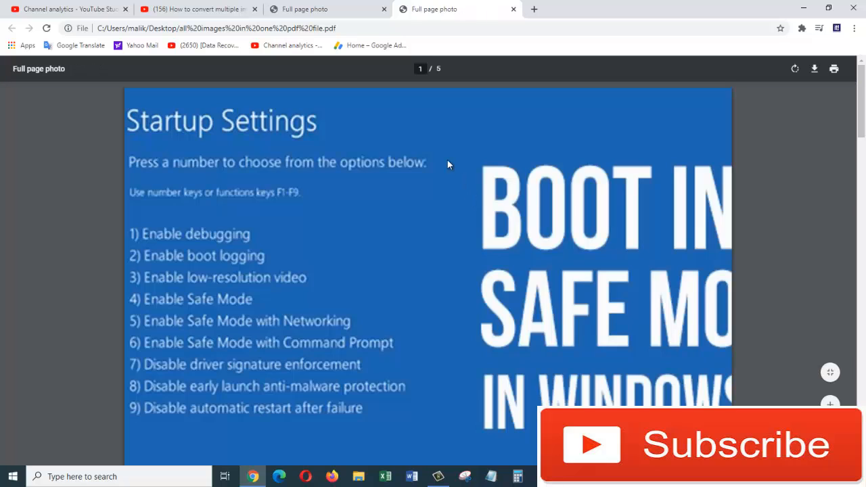
pyautogui.moveTo(850, 170)
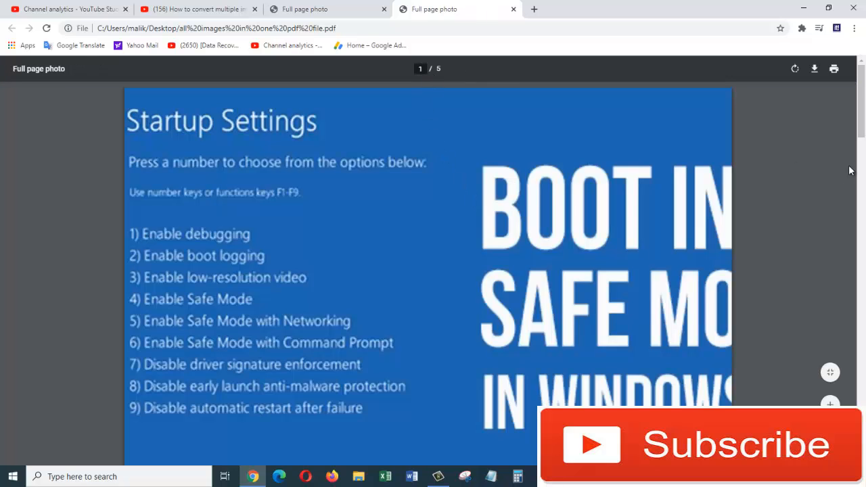
# - Scroll down through the PDF pages to reach the laptop photo
pyautogui.scroll(-3)
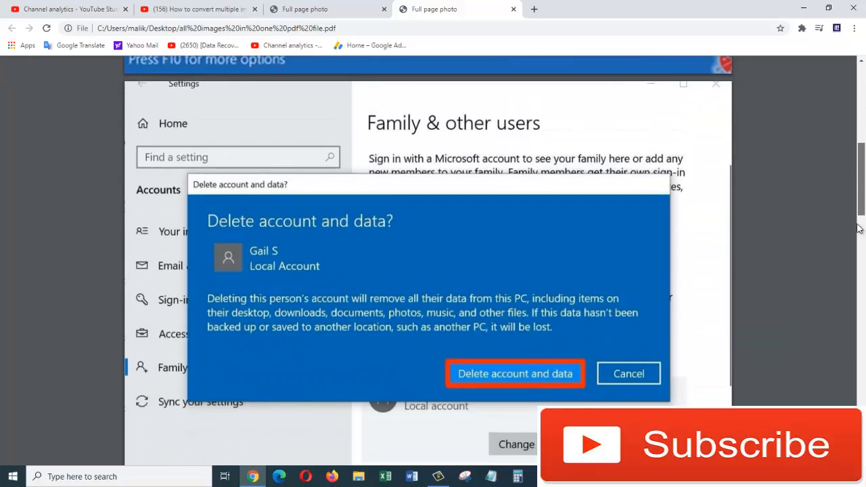
pyautogui.scroll(-3)
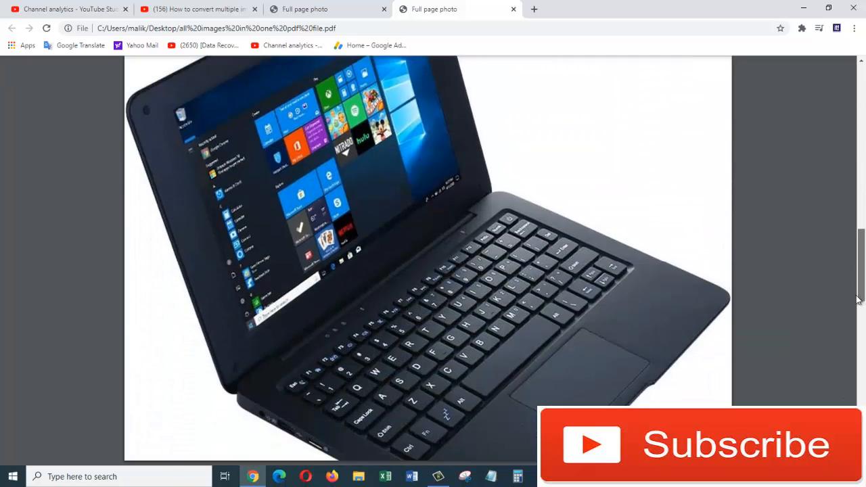